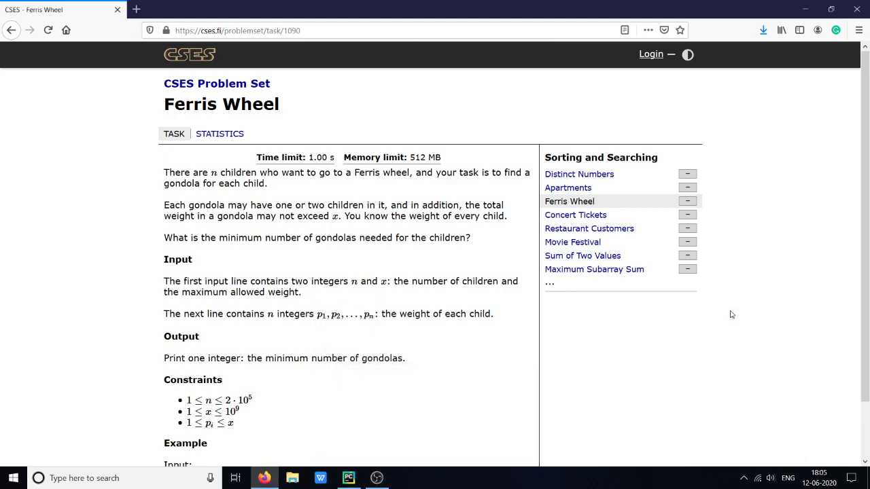
{"action": "mouse_move", "coordinate": [706, 316]}
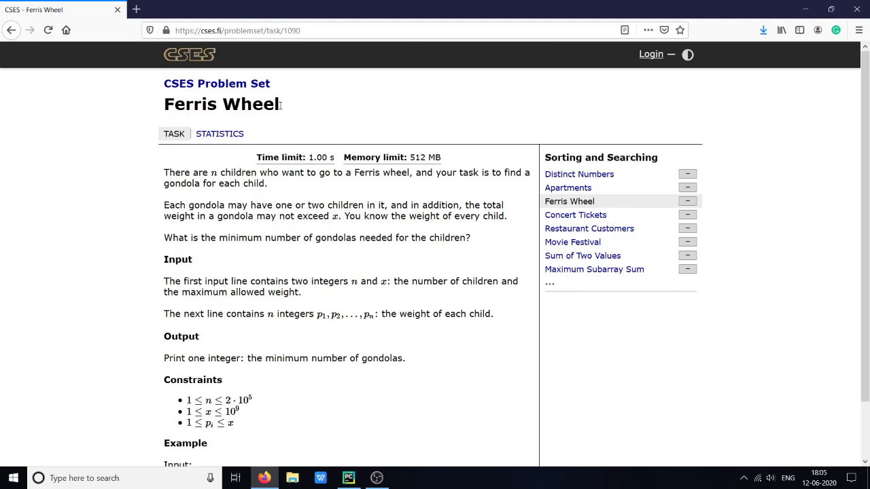
{"action": "mouse_move", "coordinate": [112, 106]}
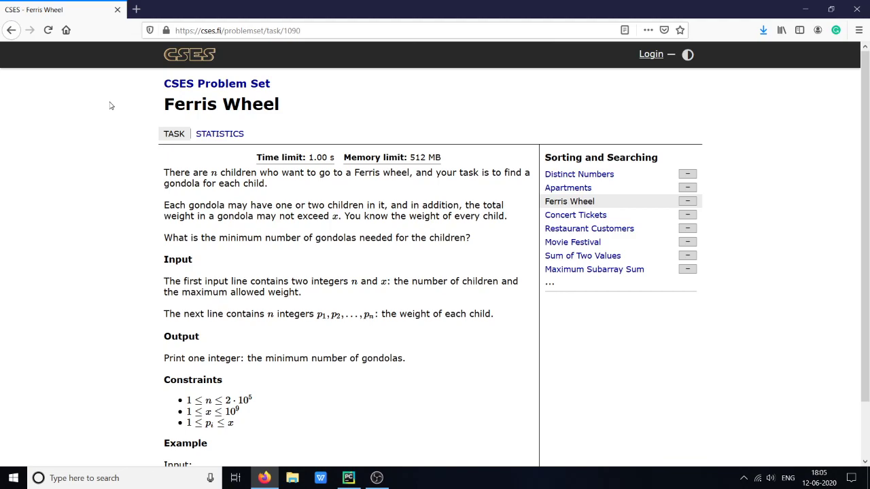
{"action": "mouse_move", "coordinate": [208, 170]}
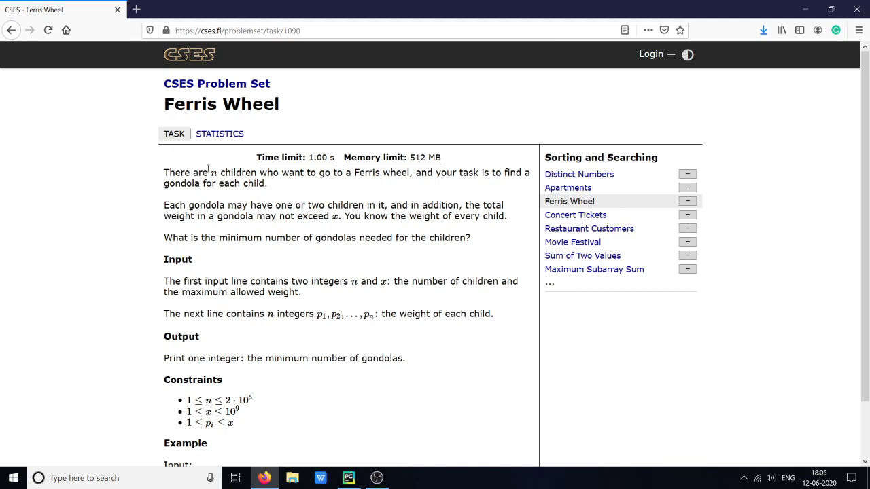
{"action": "mouse_move", "coordinate": [330, 183]}
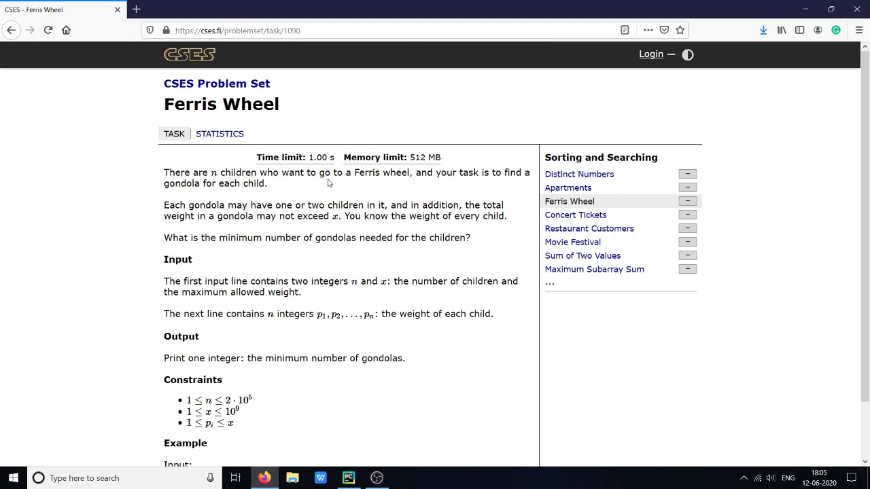
{"action": "mouse_move", "coordinate": [424, 184]}
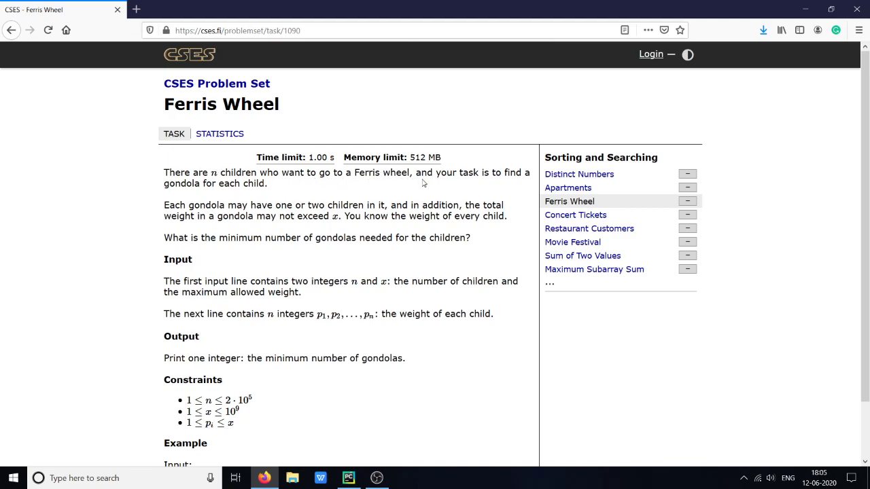
{"action": "mouse_move", "coordinate": [517, 176]}
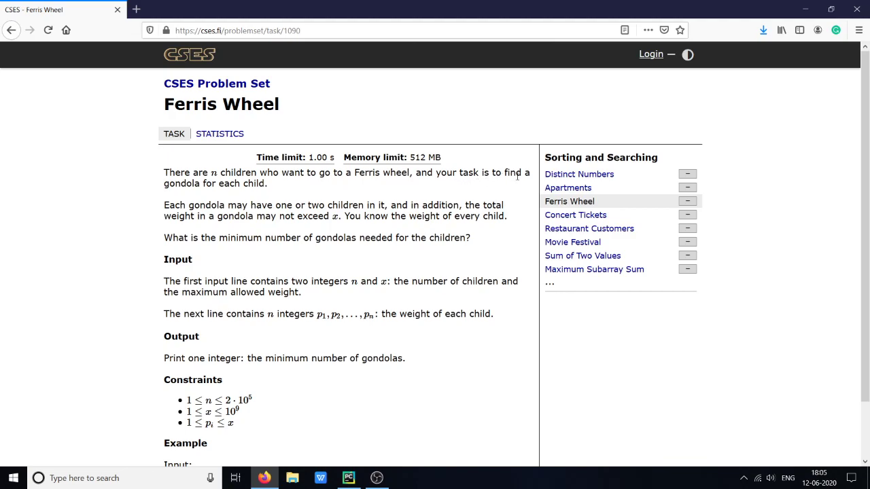
{"action": "mouse_move", "coordinate": [283, 187]}
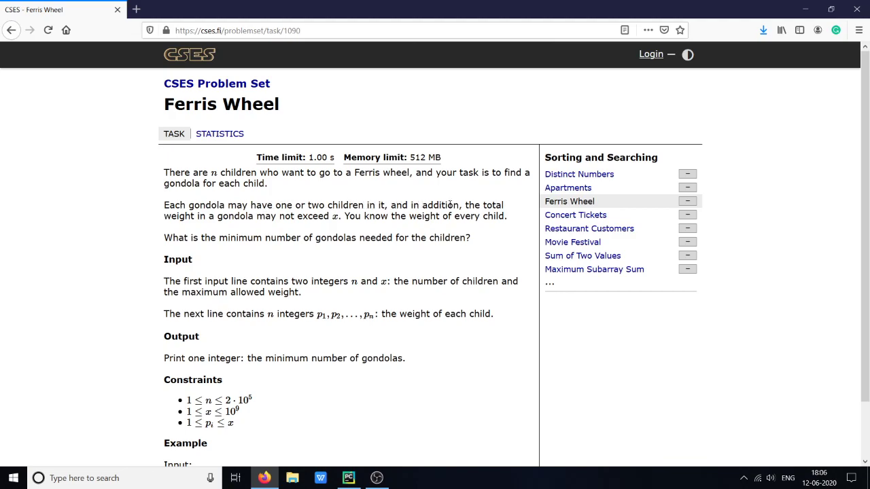
{"action": "mouse_move", "coordinate": [284, 216]}
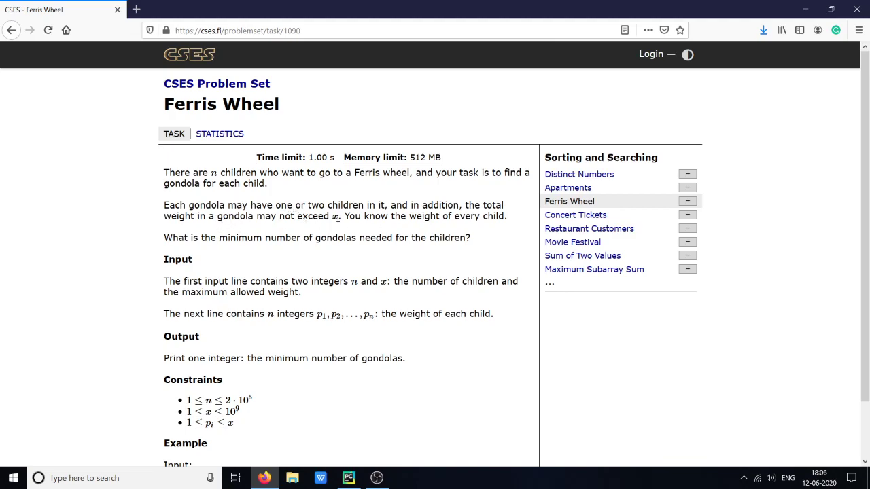
Review the Ferris Wheel sample input 4 10 / 7 2 3 9 and output 3, then switch to PyCharm.
{"action": "scroll", "scroll_direction": "down", "scroll_amount": 3}
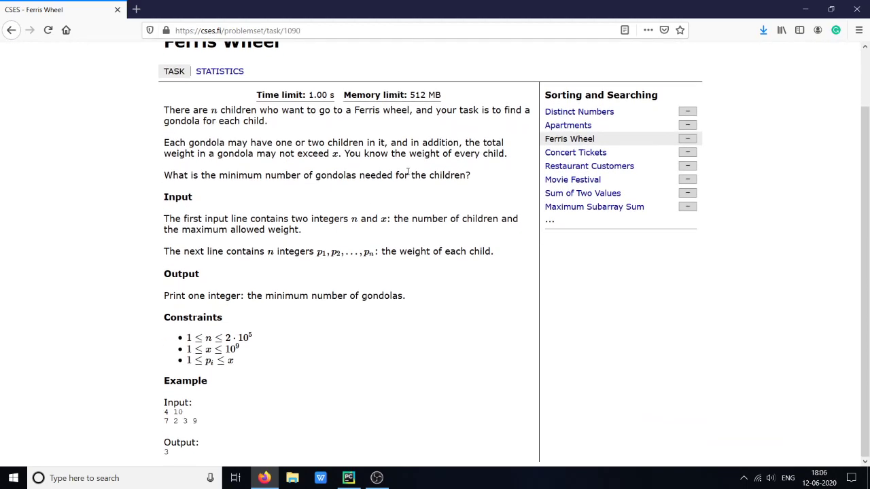
{"action": "mouse_move", "coordinate": [193, 186]}
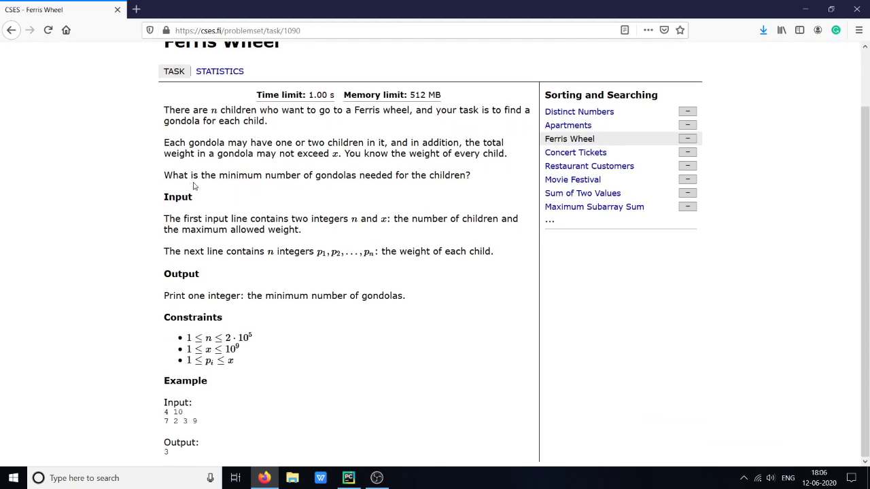
{"action": "mouse_move", "coordinate": [405, 180]}
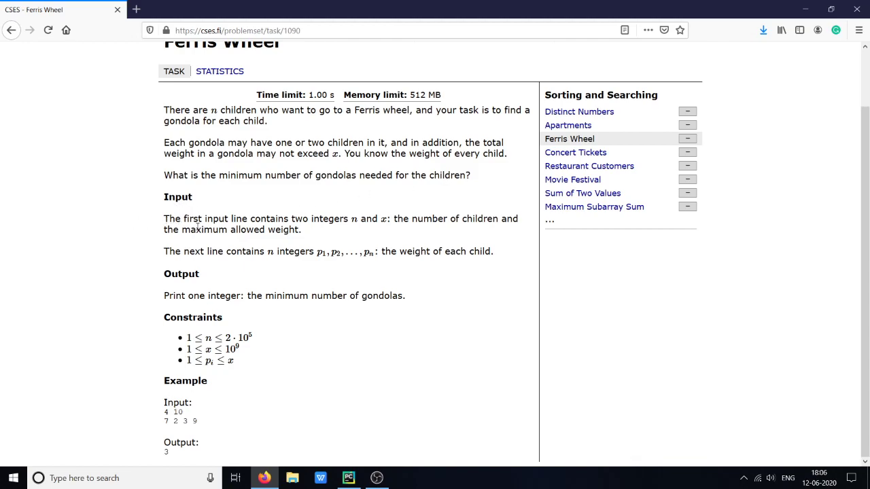
{"action": "mouse_move", "coordinate": [348, 215]}
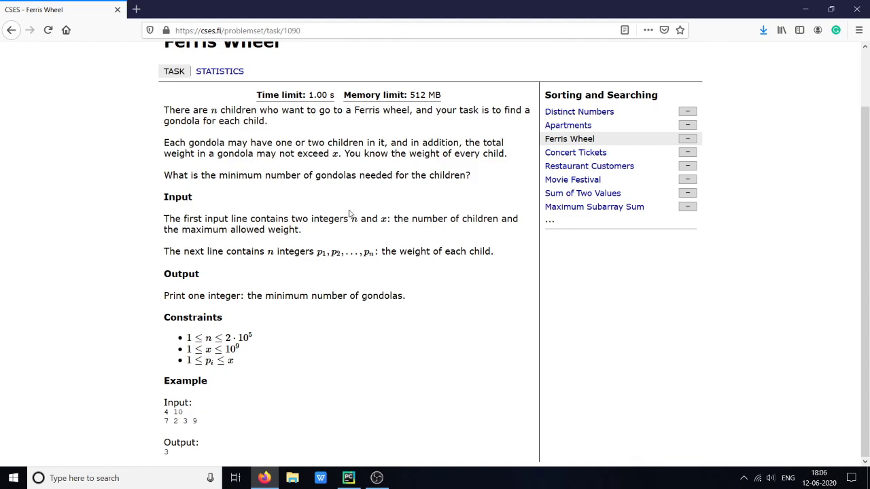
{"action": "mouse_move", "coordinate": [331, 245]}
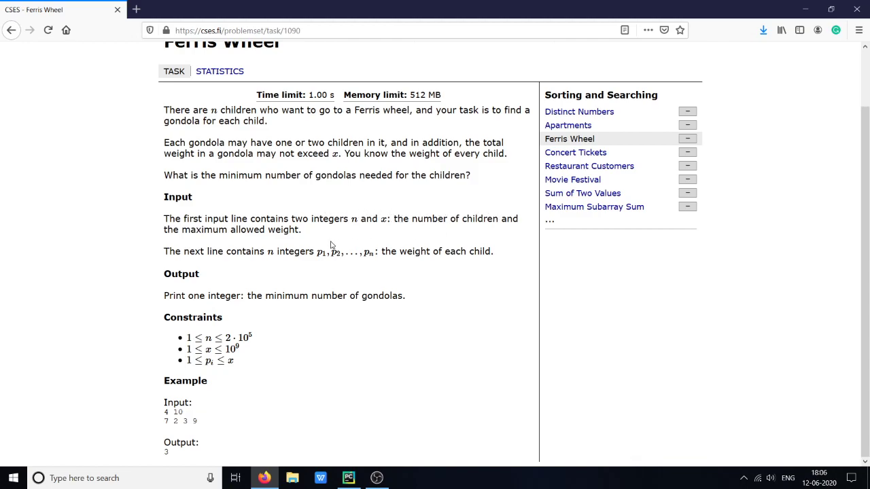
{"action": "mouse_move", "coordinate": [296, 234]}
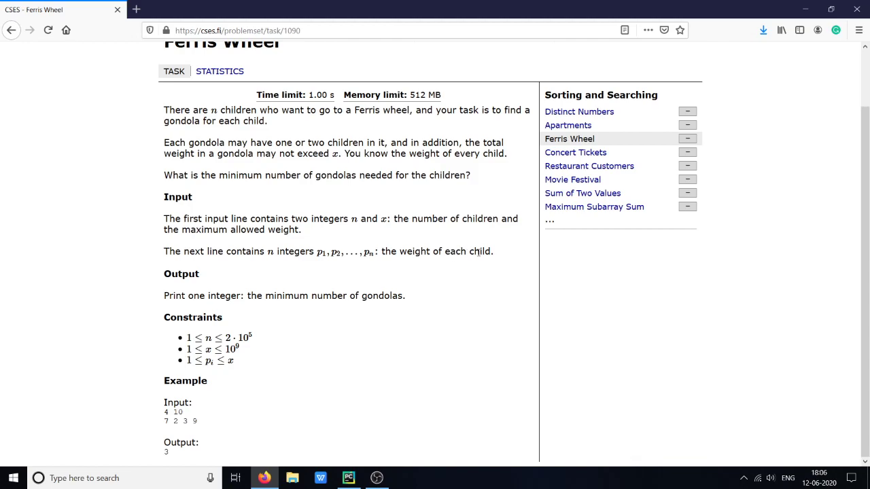
{"action": "mouse_move", "coordinate": [314, 302]}
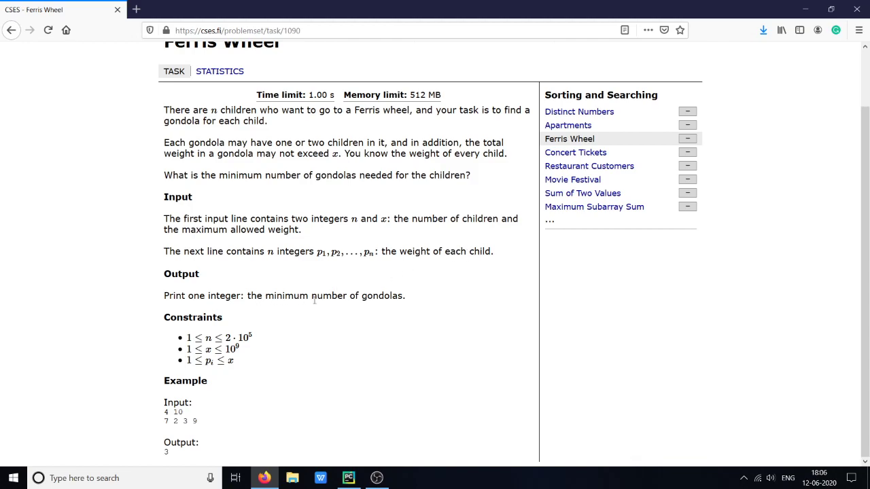
{"action": "mouse_move", "coordinate": [264, 319]}
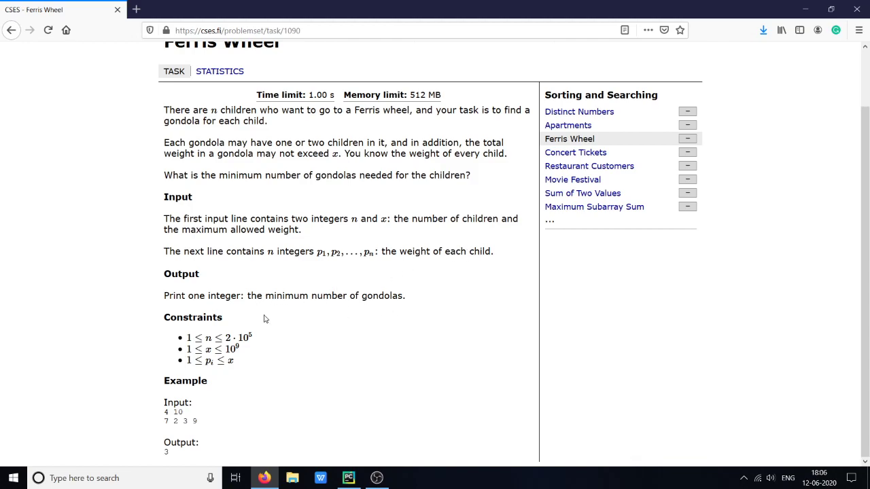
{"action": "double_click", "coordinate": [170, 412]}
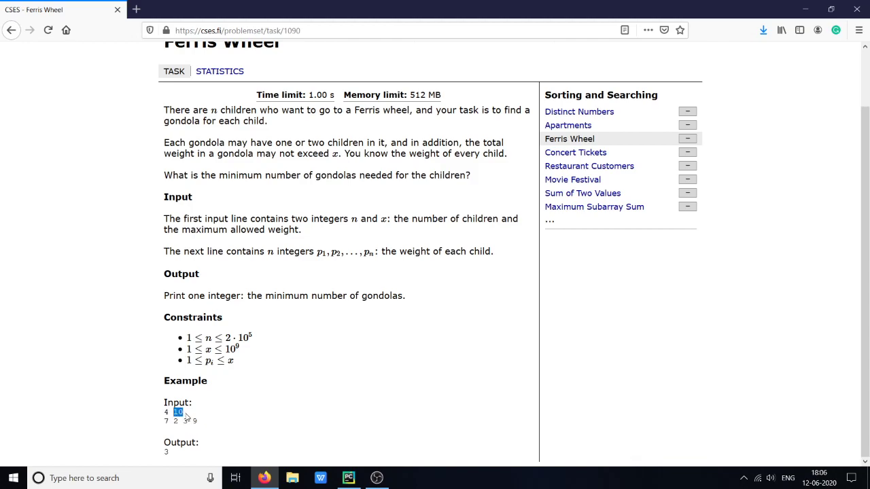
{"action": "left_click", "coordinate": [197, 413]}
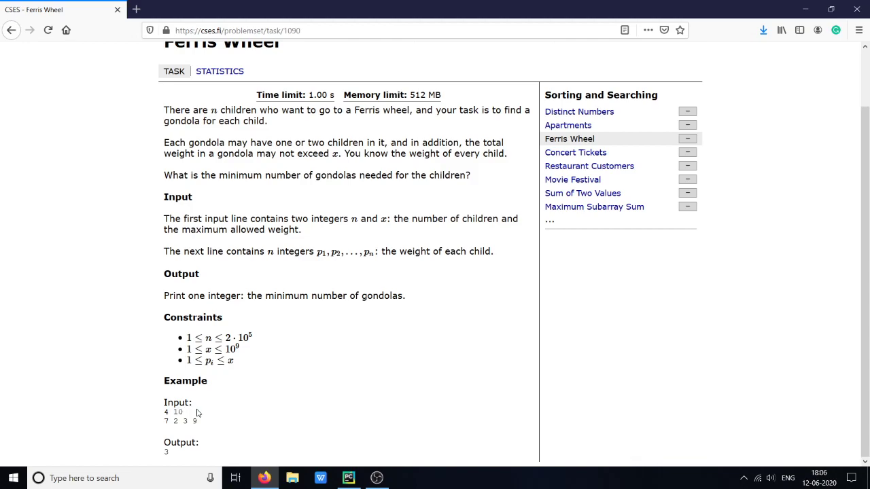
{"action": "mouse_move", "coordinate": [214, 423]}
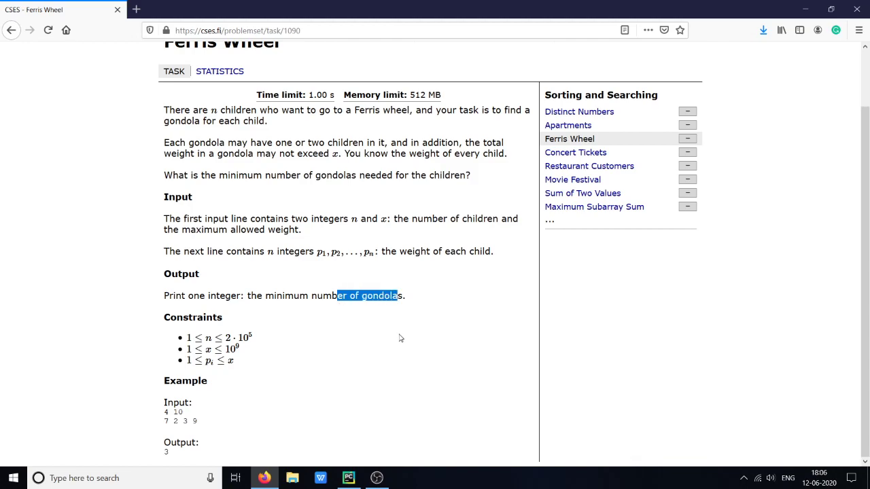
{"action": "left_click", "coordinate": [184, 413]}
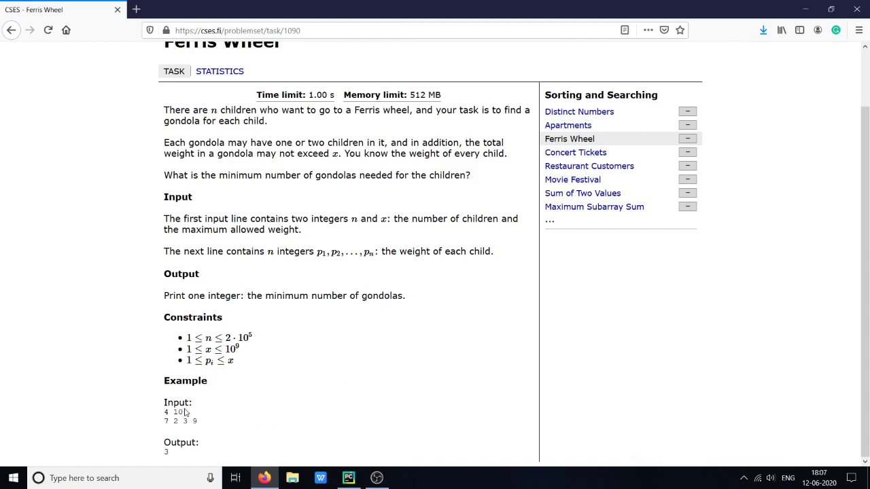
{"action": "double_click", "coordinate": [178, 412]}
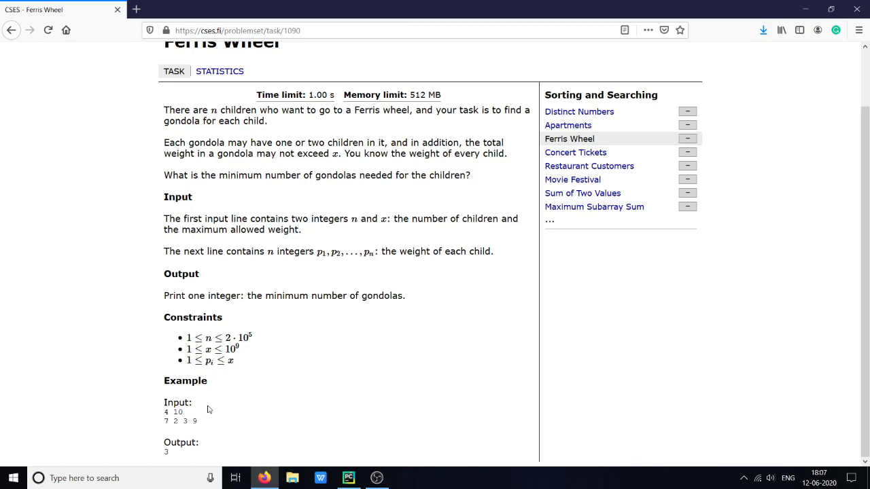
{"action": "left_click", "coordinate": [347, 479]}
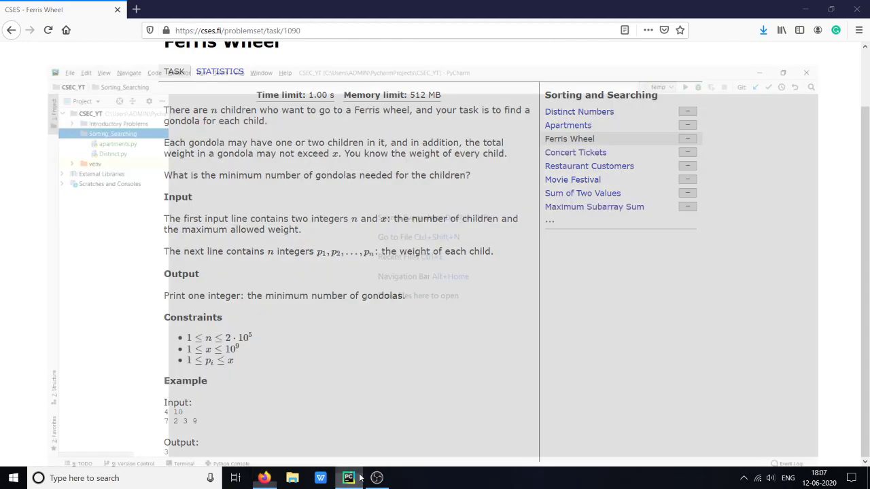
Create ferry_wheel.py as a plain Python file in Sorting_Searching and answer the Add to Git prompt.
{"action": "right_click", "coordinate": [73, 76]}
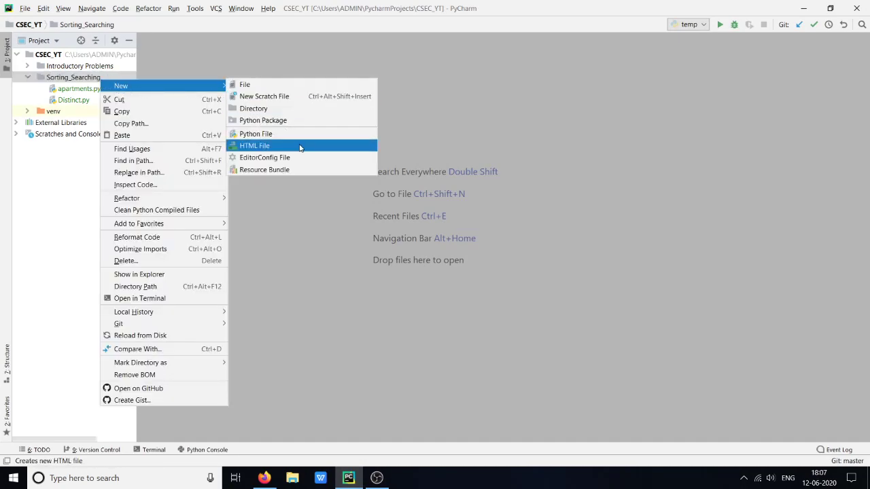
{"action": "left_click", "coordinate": [253, 134]}
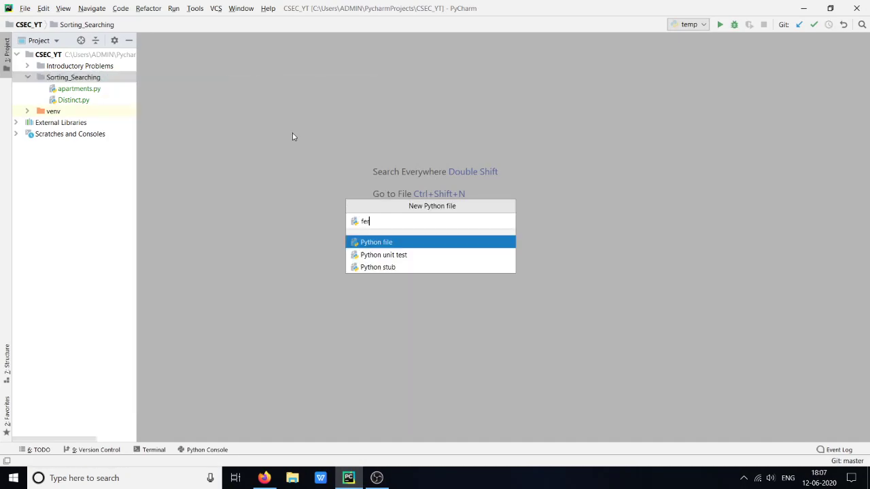
{"action": "type", "text": "rry"}
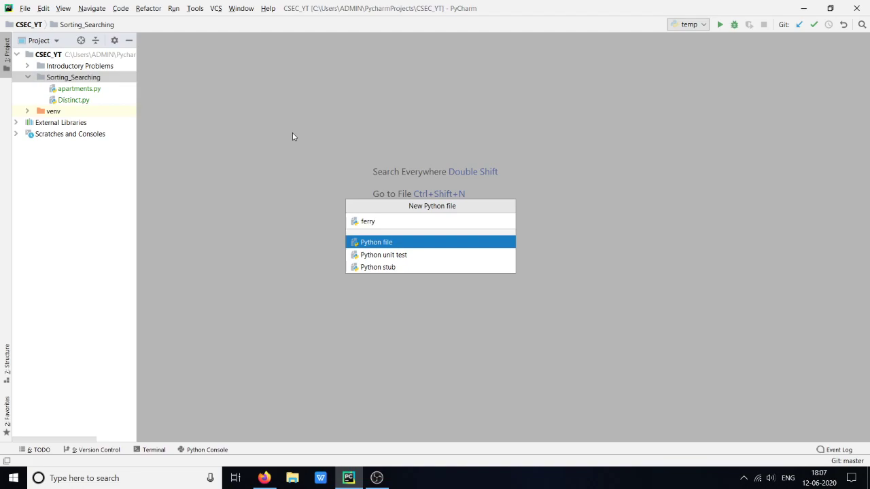
{"action": "left_click", "coordinate": [375, 241]}
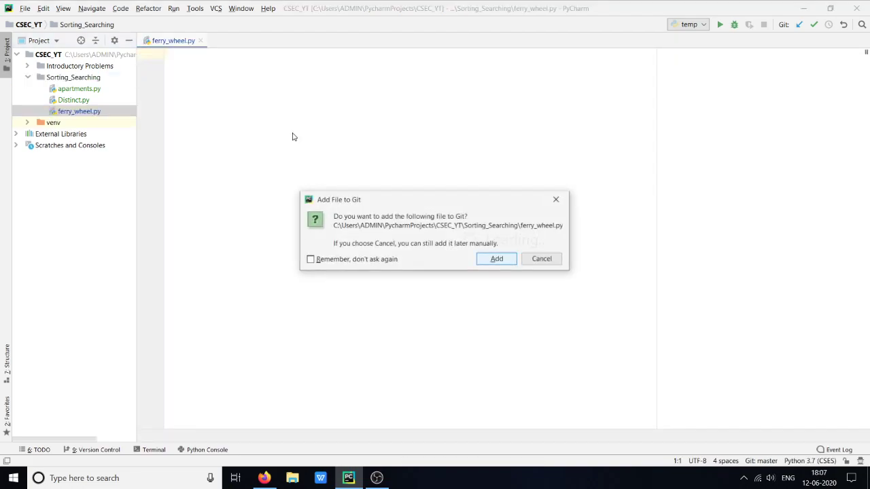
{"action": "left_click", "coordinate": [496, 258]}
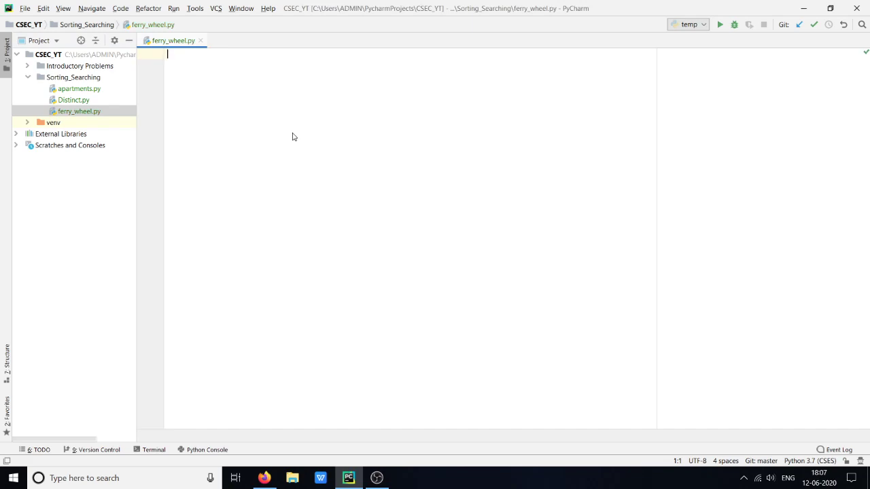
Read n and ls as integer lists from input().split() with list comprehensions.
{"action": "type", "text": "n = []"}
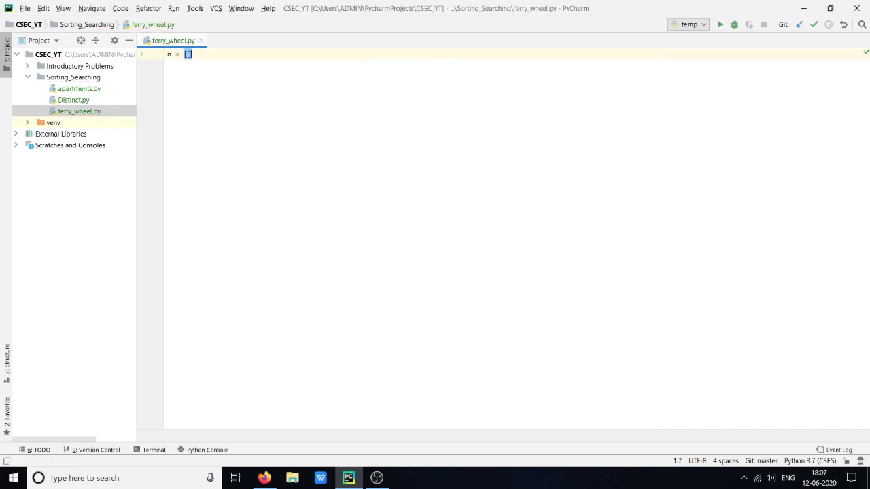
{"action": "type", "text": "int("}
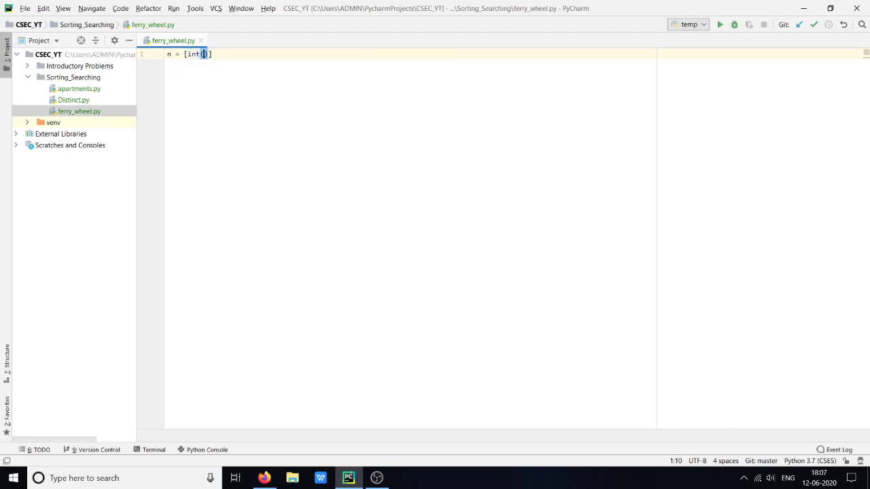
{"action": "type", "text": "i) for i"}
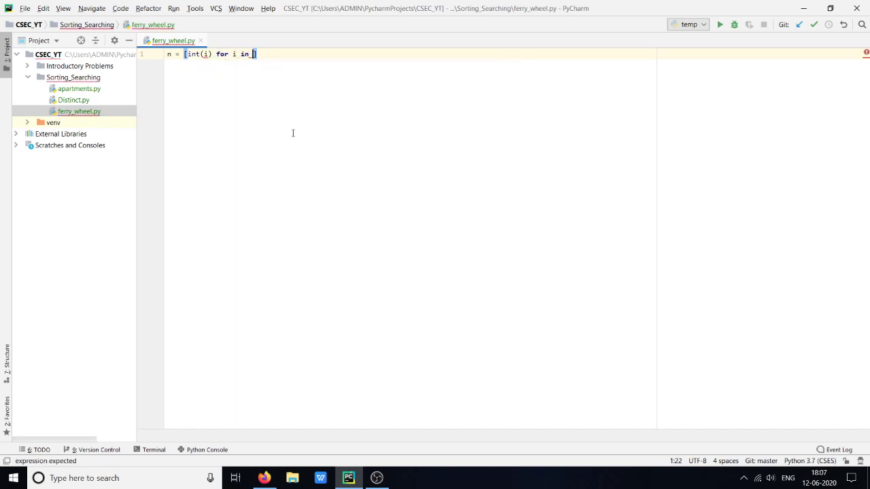
{"action": "type", "text": "input()"}
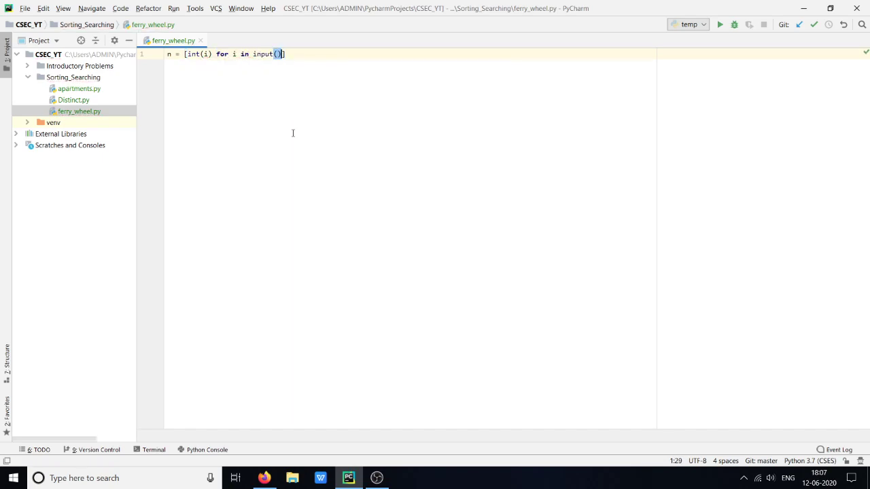
{"action": "type", "text": ".split()"}
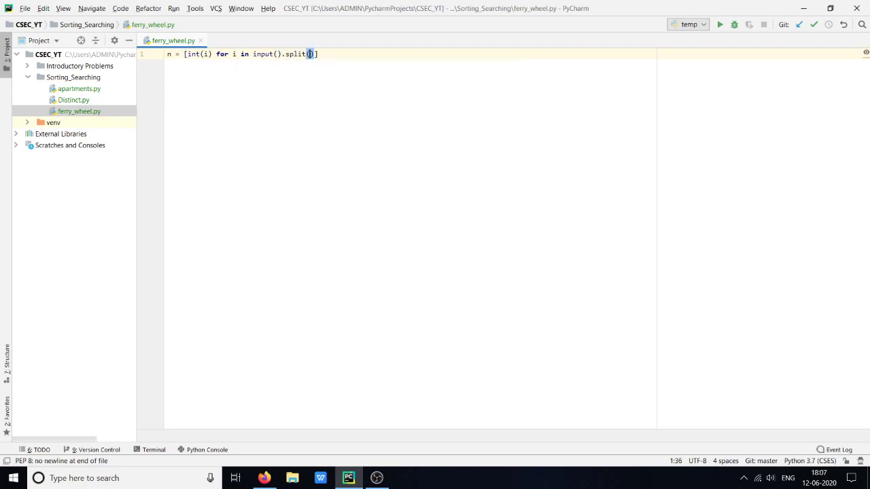
{"action": "type", "text": "ls"}
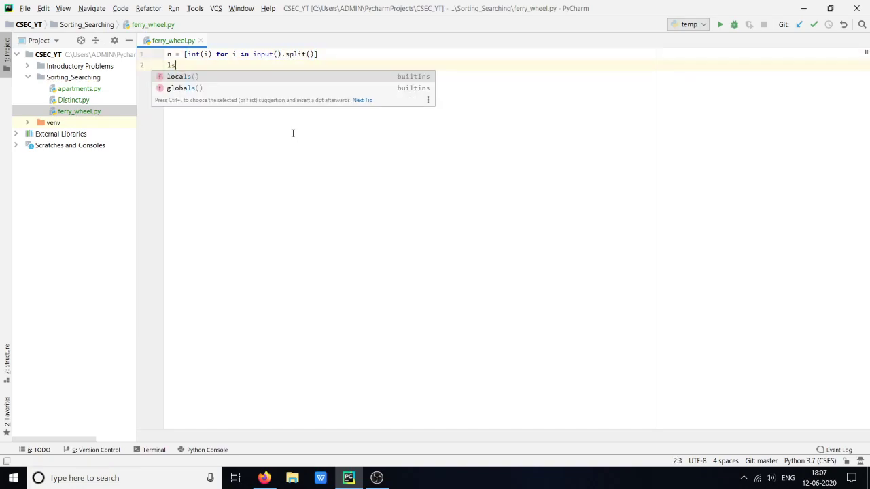
{"action": "type", "text": "= []"}
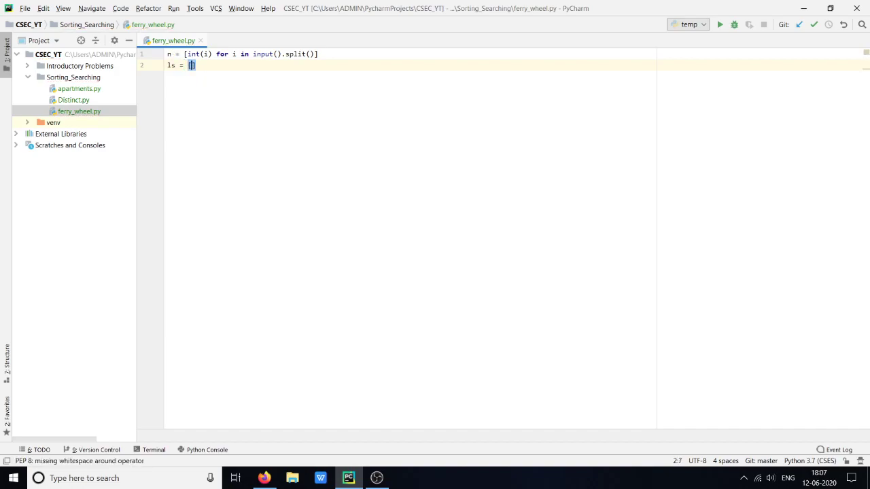
{"action": "type", "text": "[int(i) for i in input().split()"}
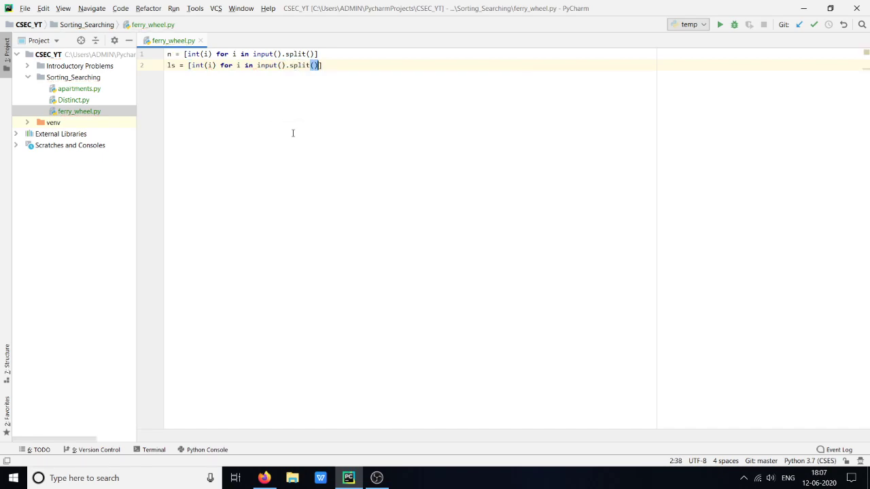
{"action": "key", "text": "Enter"}
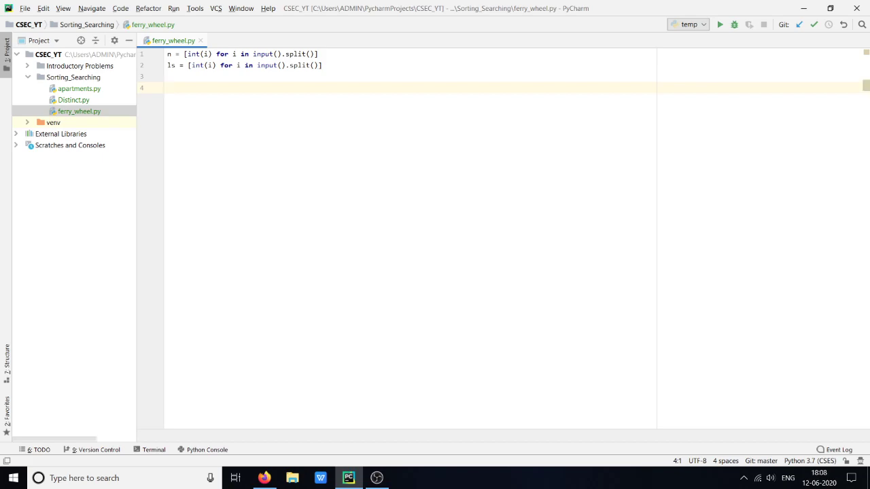
Set j = len(ls) - 1 and sort ls with ls.sort().
{"action": "type", "text": "o"}
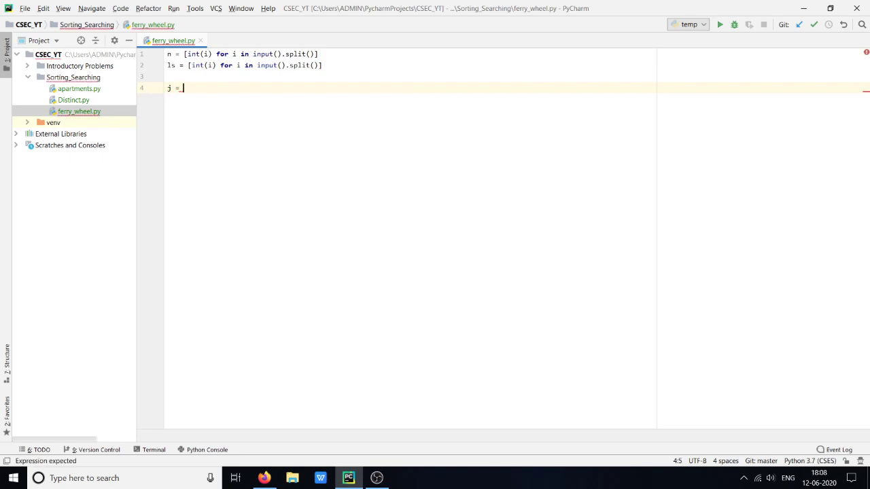
{"action": "type", "text": "len()"}
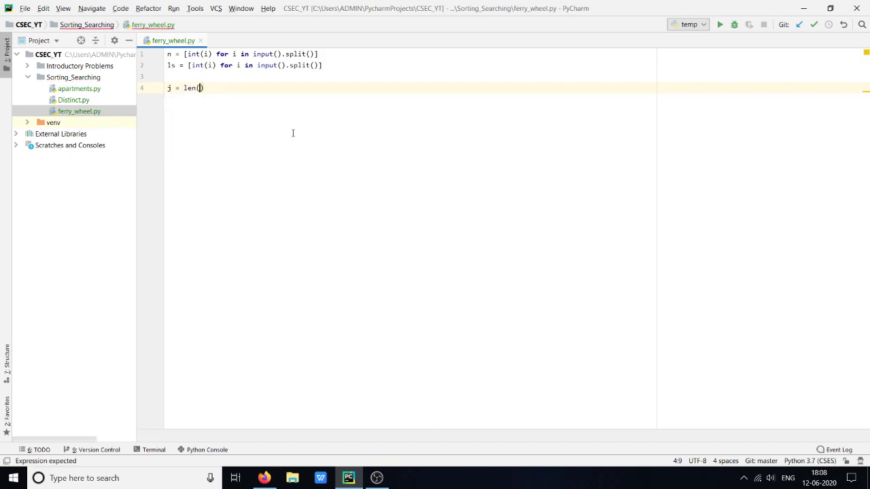
{"action": "type", "text": "ls"}
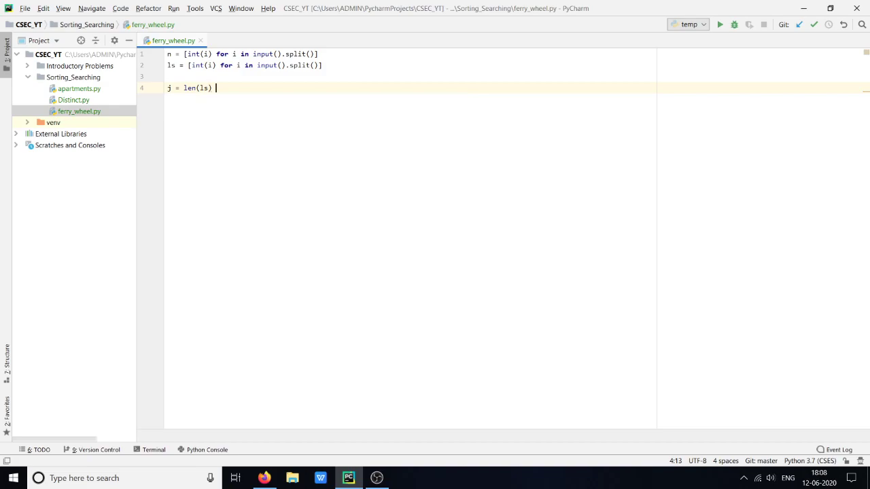
{"action": "type", "text": "- 1"}
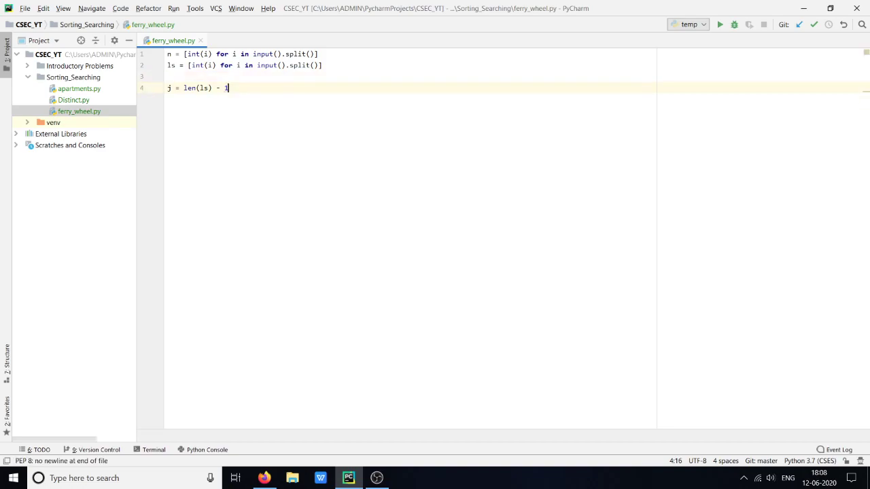
{"action": "type", "text": "ls"}
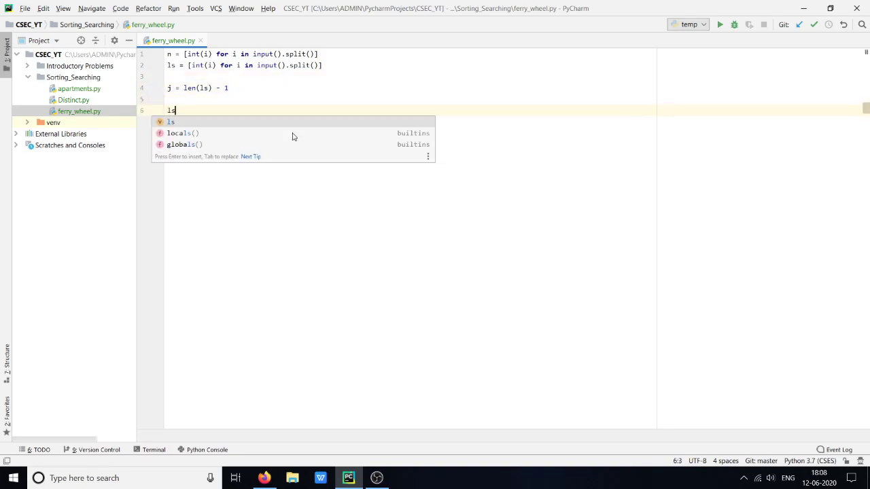
{"action": "type", "text": ".sort("}
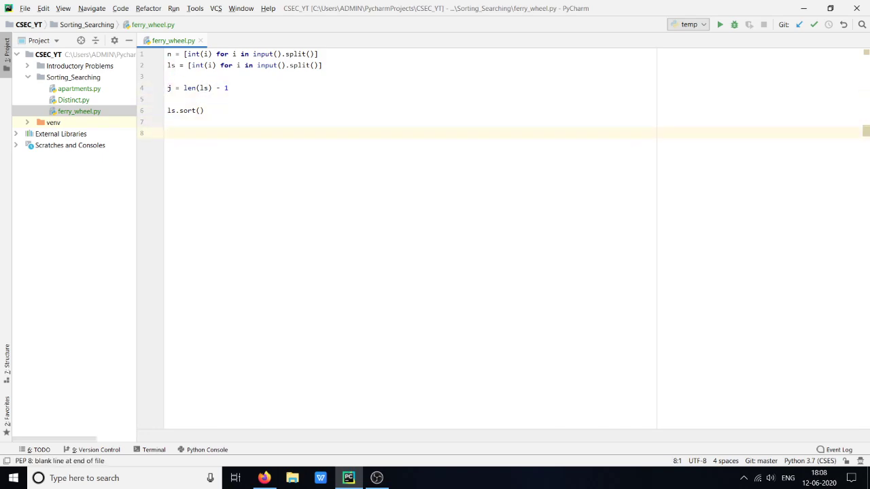
Initialise i, c = 0, 0 and begin the loop while i < j:.
{"action": "type", "text": "i,"}
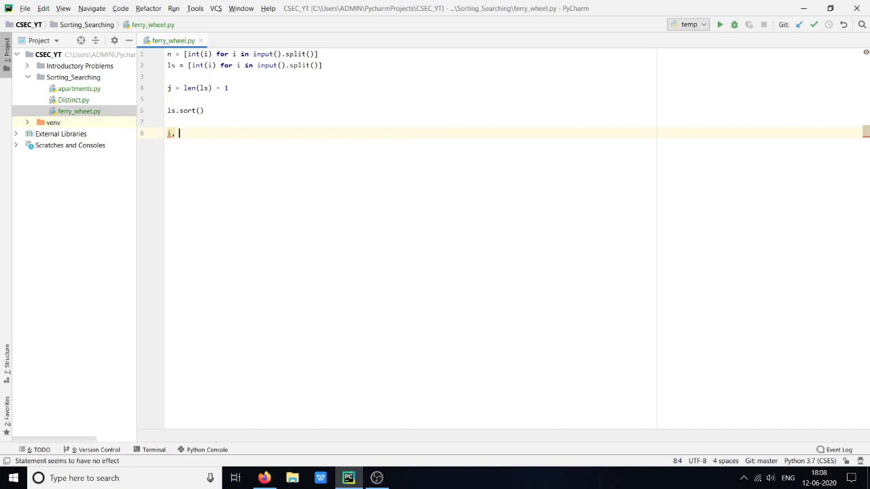
{"action": "type", "text": "c"}
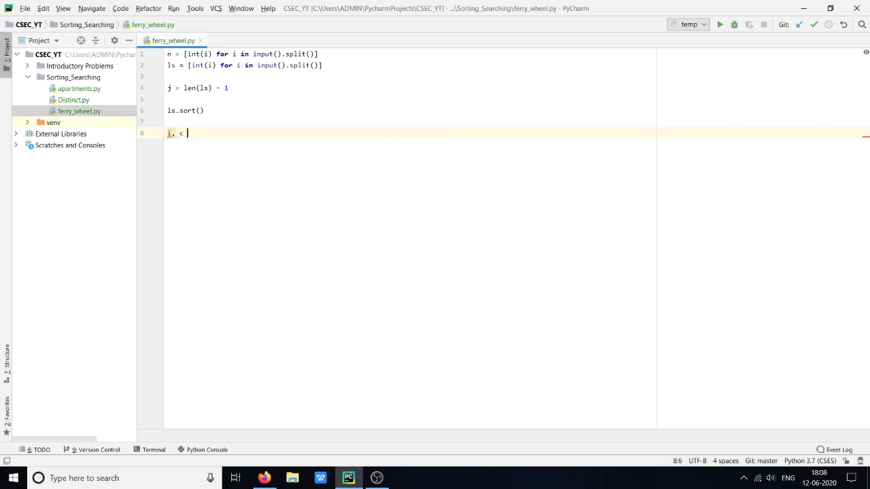
{"action": "type", "text": "= 0"}
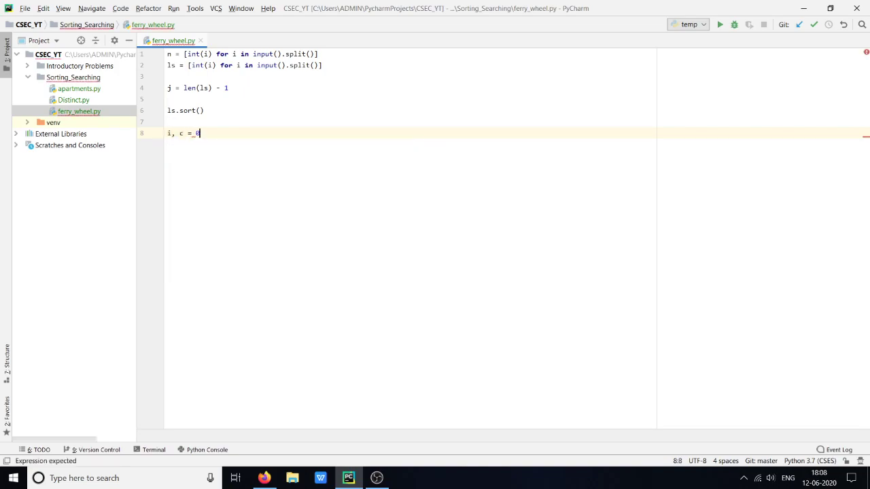
{"action": "type", "text": "0, 0"}
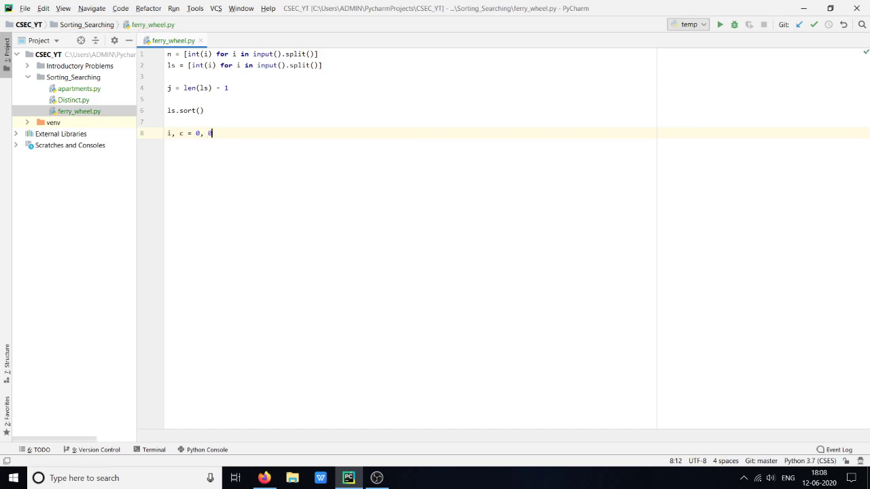
{"action": "key", "text": "Enter"}
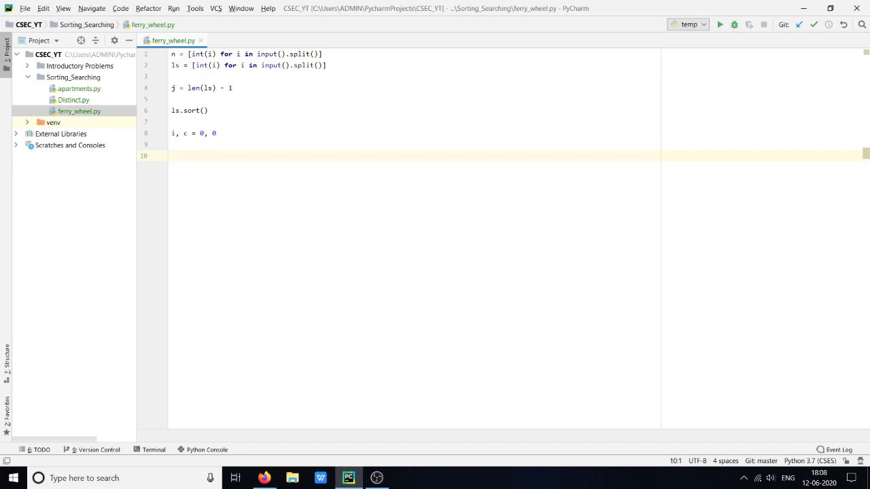
{"action": "type", "text": "while i < j:"}
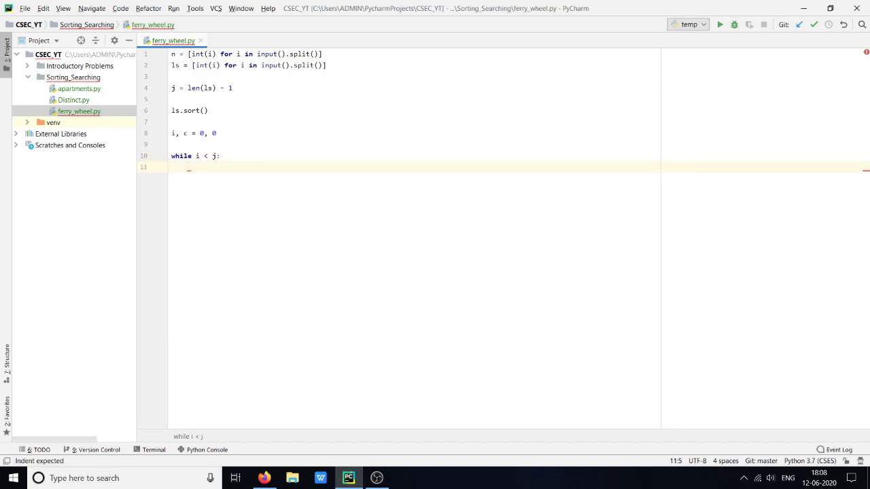
Write the if/else: j -= 1 when ls[i] + ls[j] exceeds n[1], else i += 1 and j -= 1.
{"action": "type", "text": "if"}
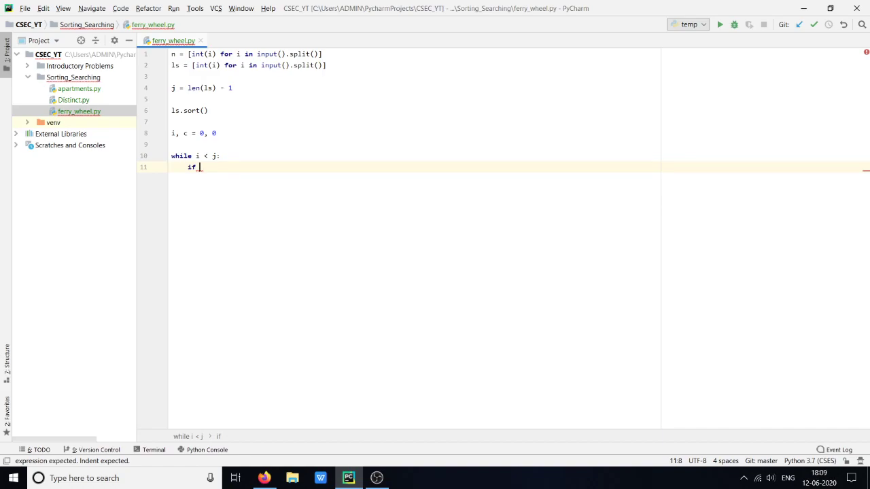
{"action": "type", "text": "ls[i] +"}
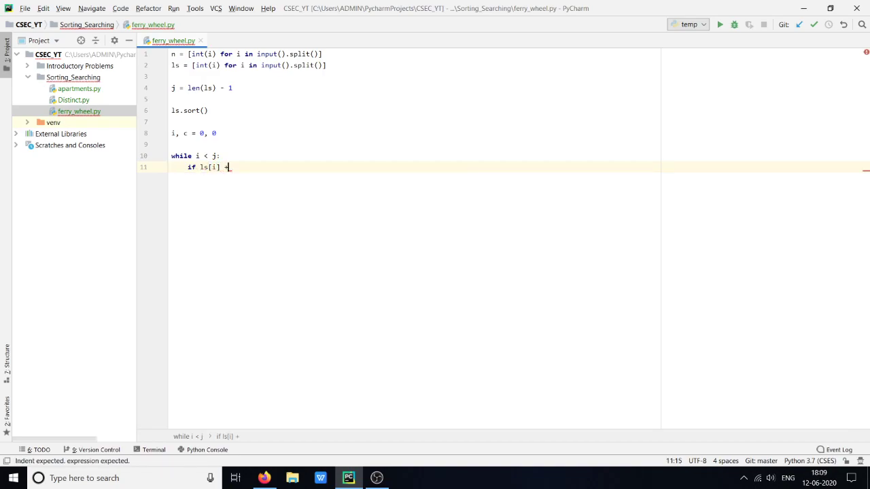
{"action": "type", "text": "ls["}
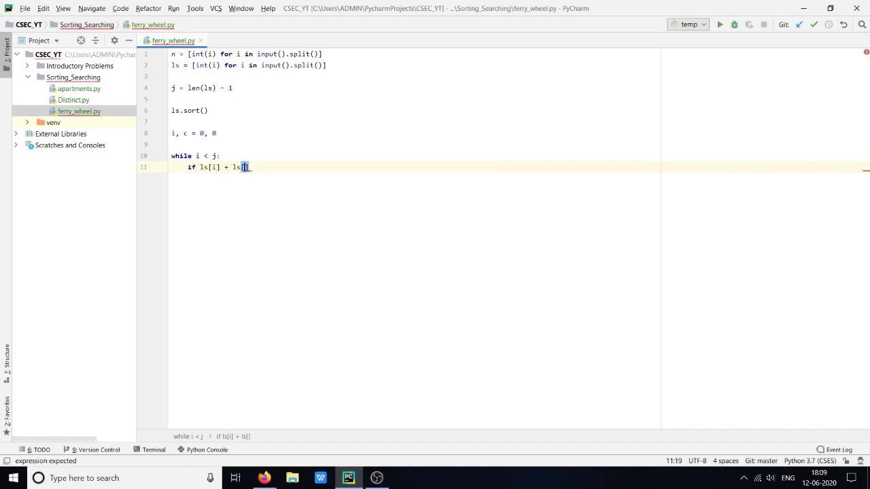
{"action": "type", "text": "j"}
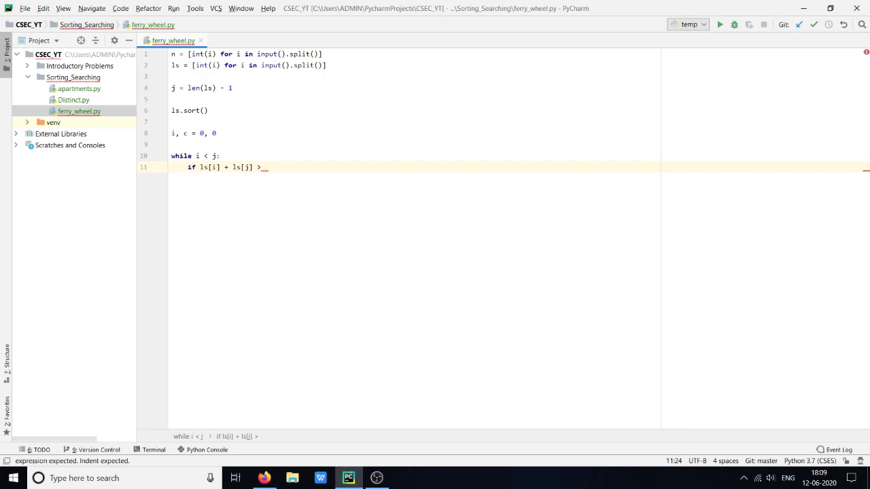
{"action": "type", "text": "n[]"}
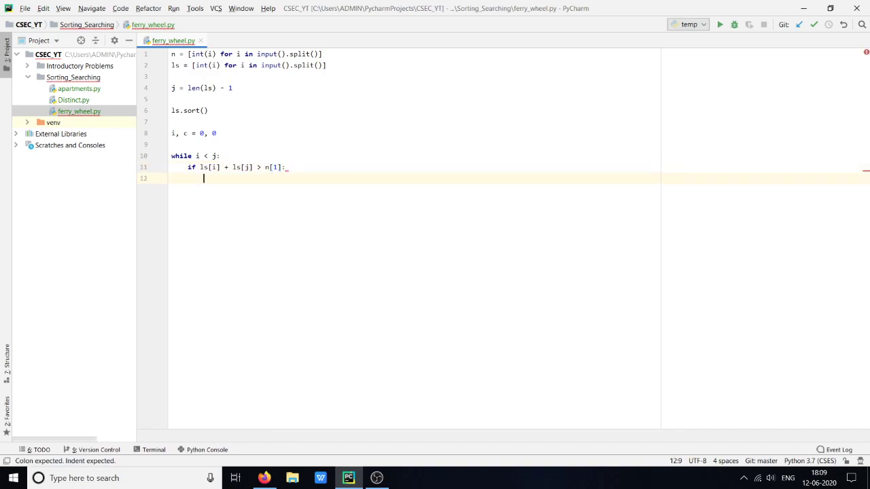
{"action": "type", "text": "j"}
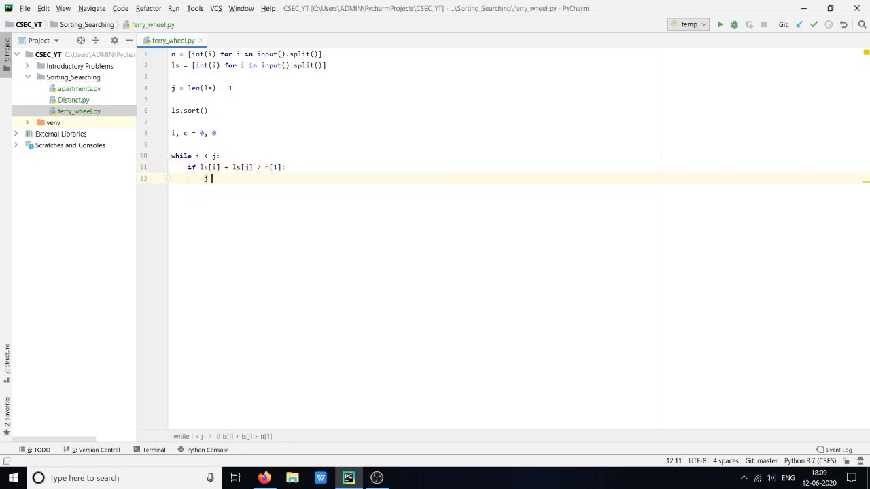
{"action": "type", "text": "-= 1"}
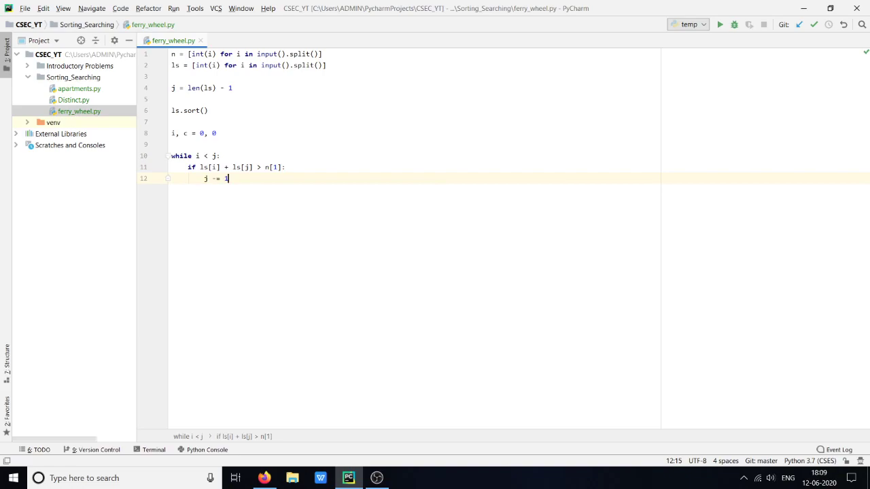
{"action": "type", "text": "els"}
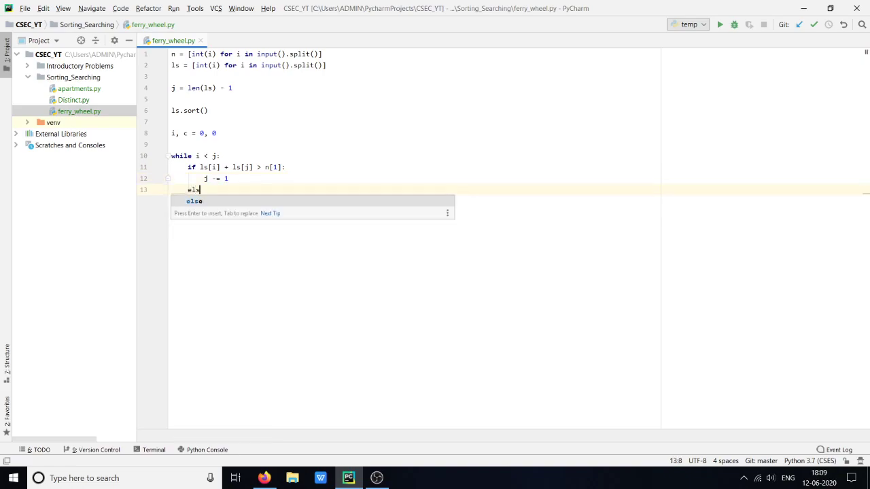
{"action": "key", "text": "enter"}
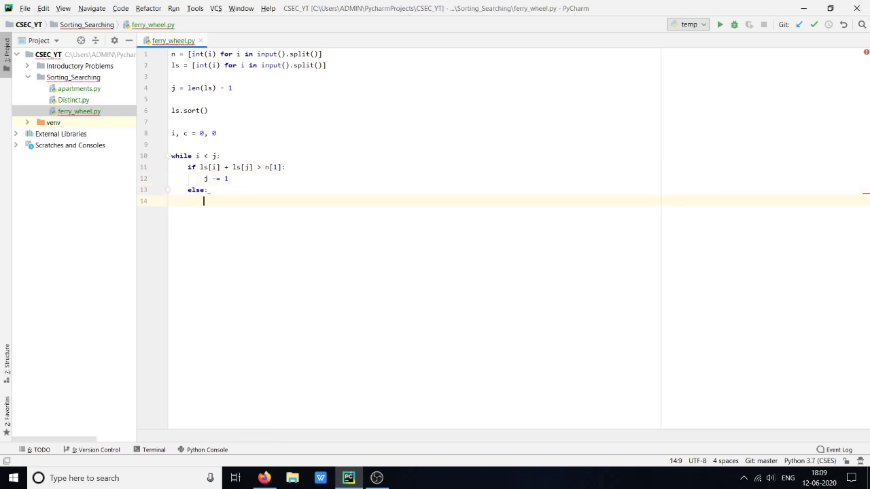
{"action": "type", "text": "i +="}
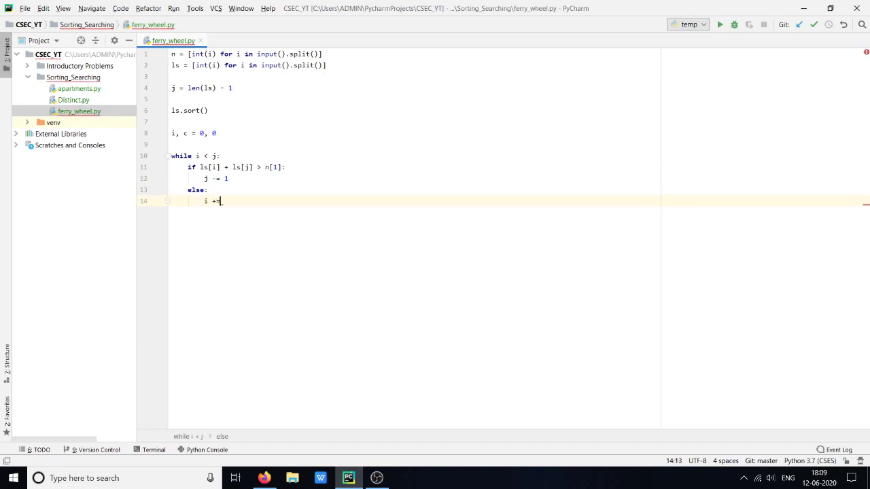
{"action": "type", "text": "1"}
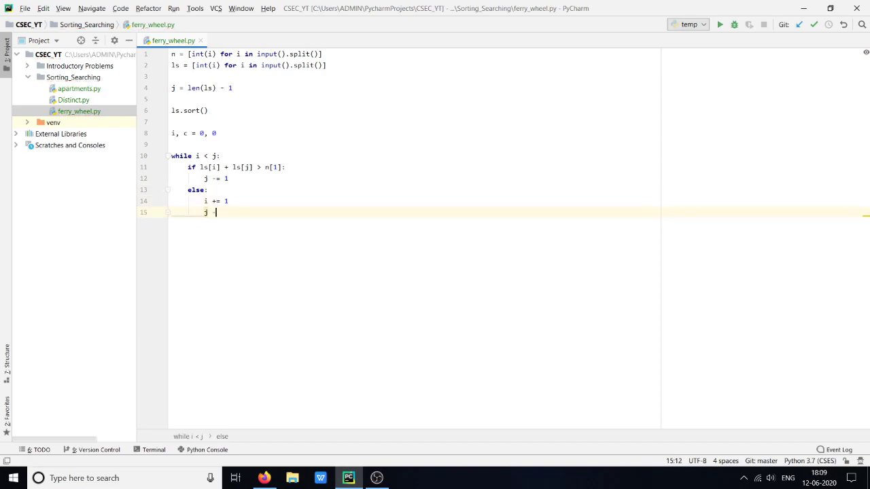
{"action": "type", "text": "-= 1"}
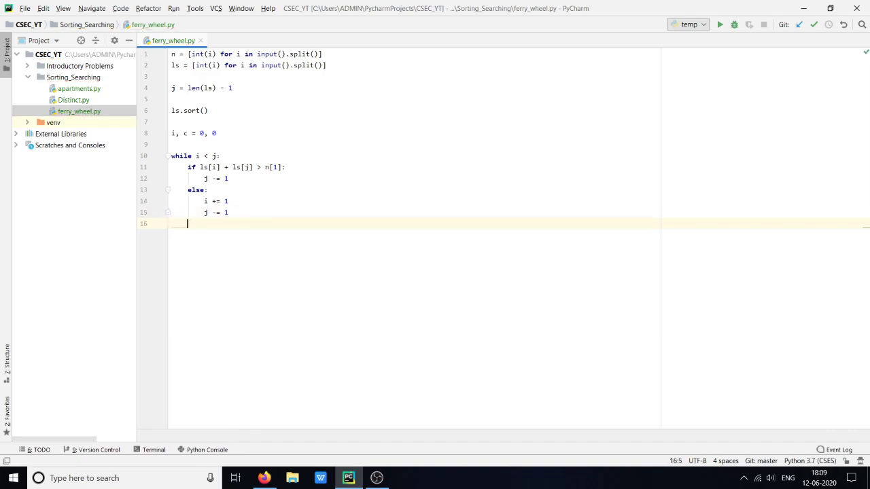
Count each gondola with c += 1 and print(c), checking the sample on the problem page.
{"action": "type", "text": "c"}
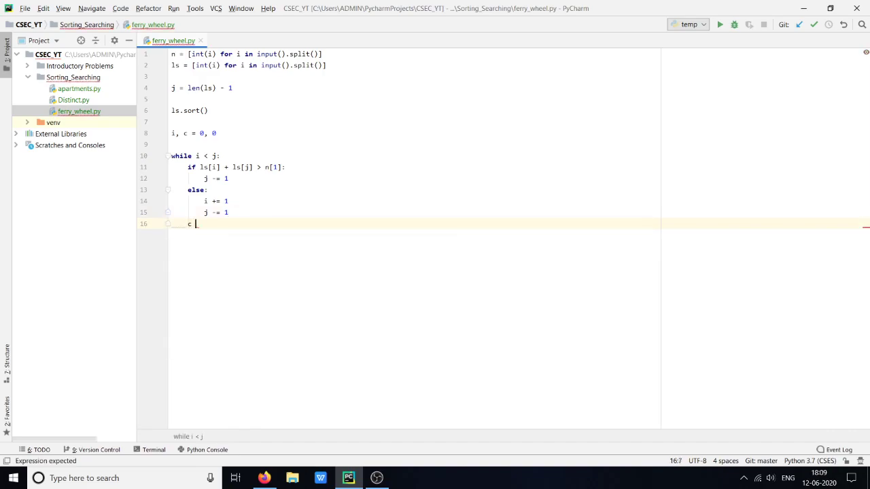
{"action": "type", "text": "+= 1"}
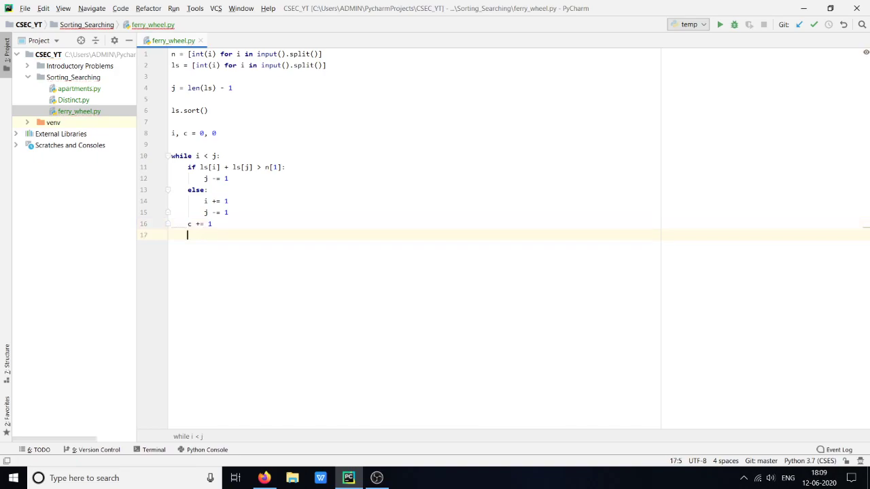
{"action": "type", "text": "print(c"}
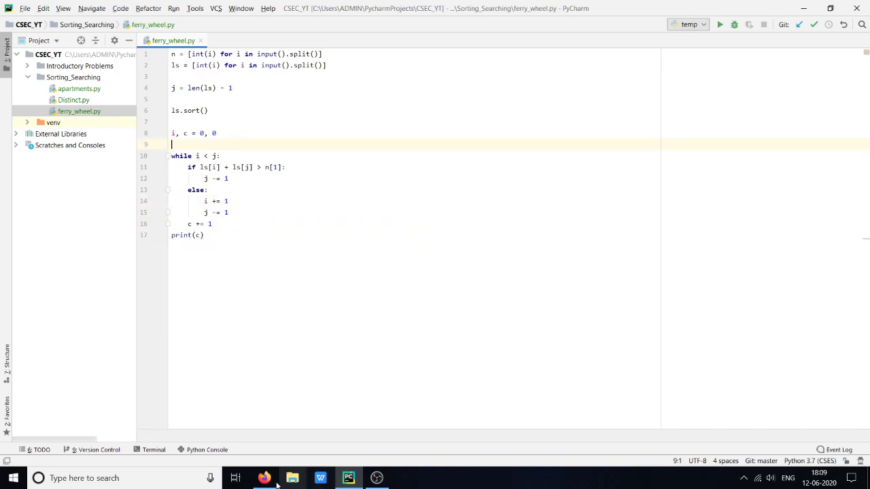
{"action": "left_click", "coordinate": [264, 478]}
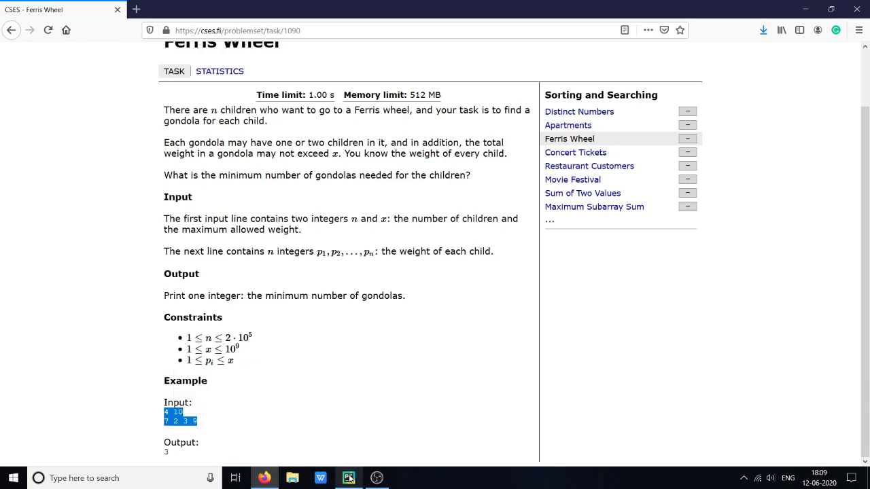
{"action": "left_click", "coordinate": [348, 479]}
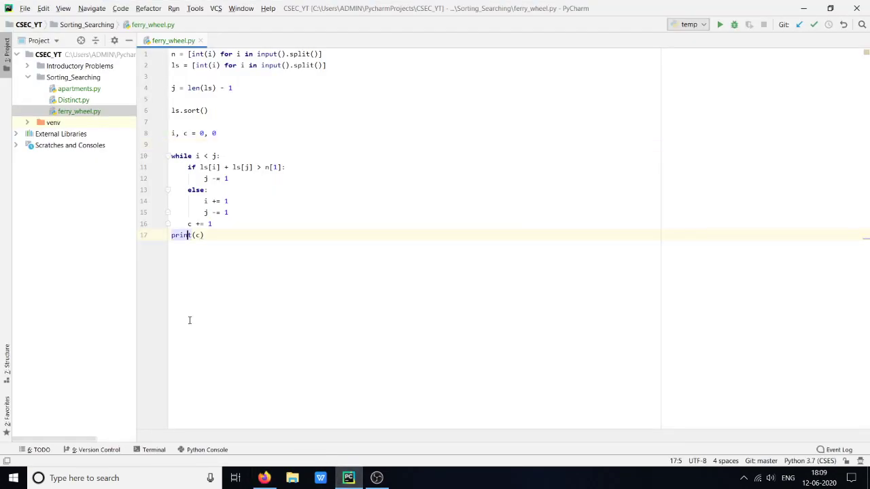
Change the loop to while i <= j and run the script on sample 4 10 / 7 2 3 9, printing 3.
{"action": "left_click", "coordinate": [720, 25]}
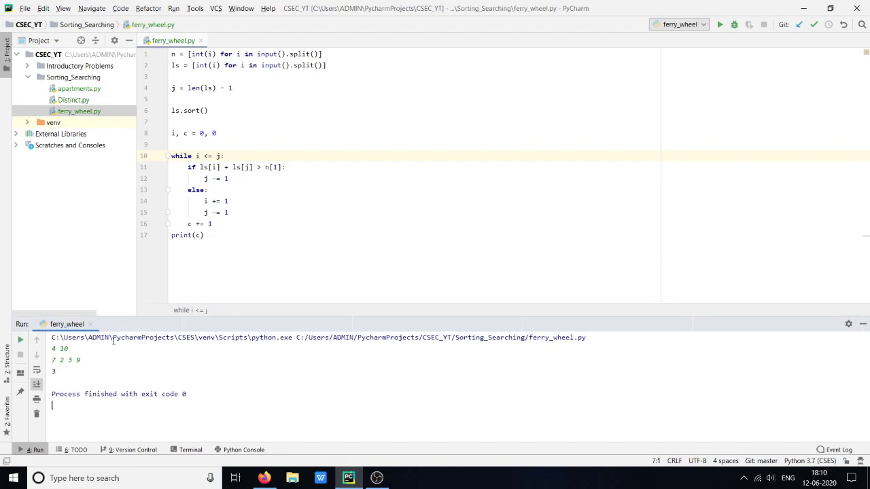
{"action": "triple_click", "coordinate": [66, 361]}
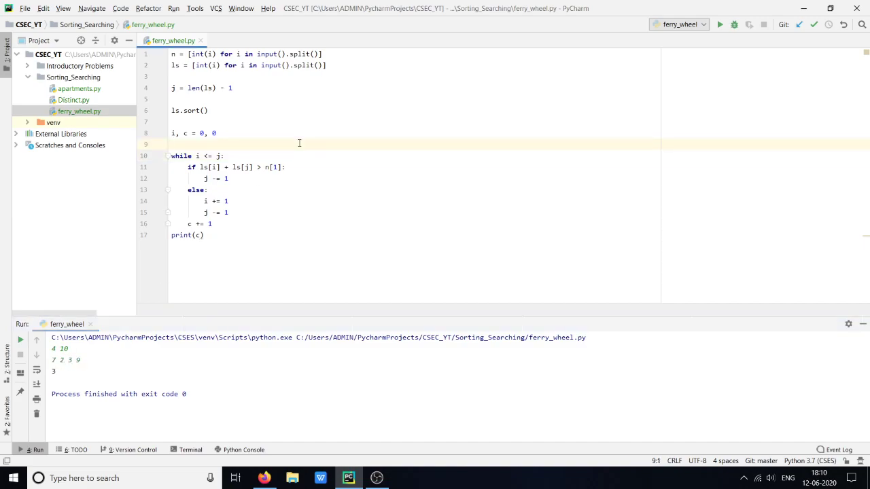
{"action": "left_click", "coordinate": [299, 144]}
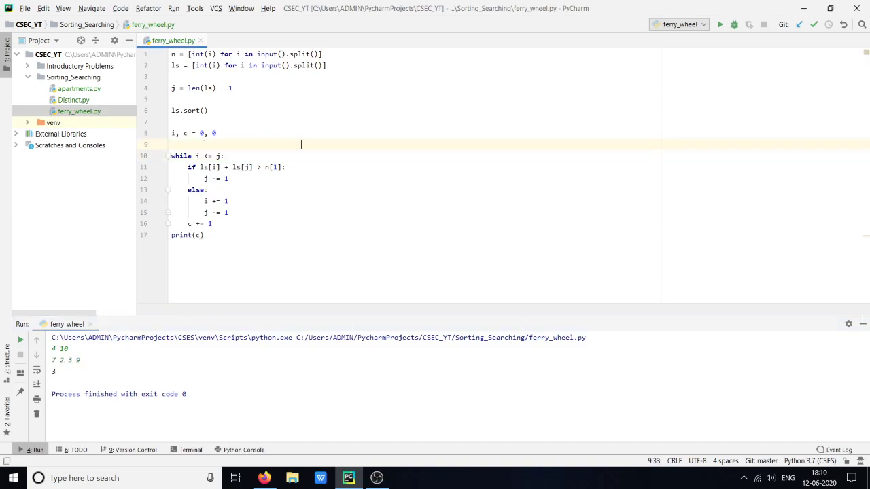
{"action": "type", "text": "2 3 7 9"}
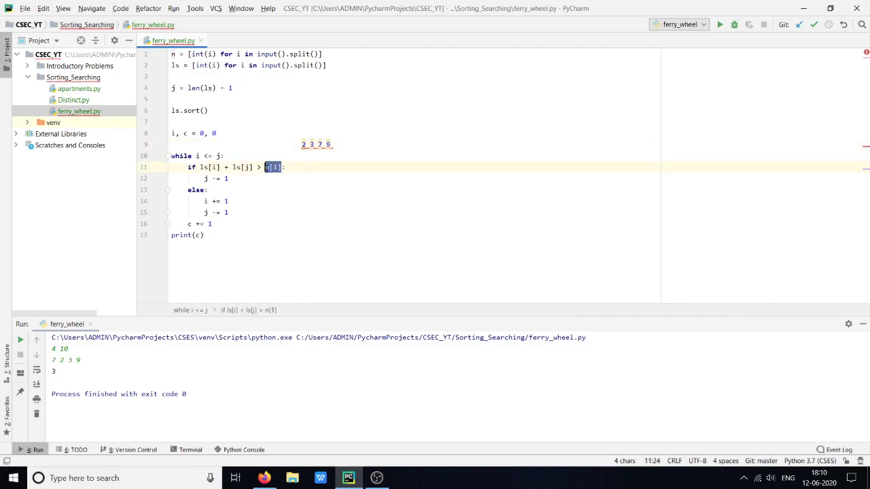
{"action": "left_click", "coordinate": [198, 155]}
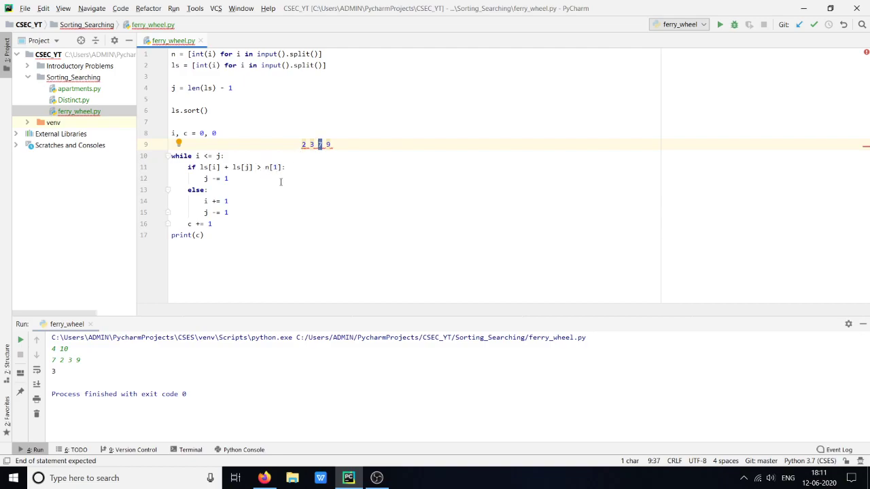
{"action": "mouse_move", "coordinate": [292, 182]}
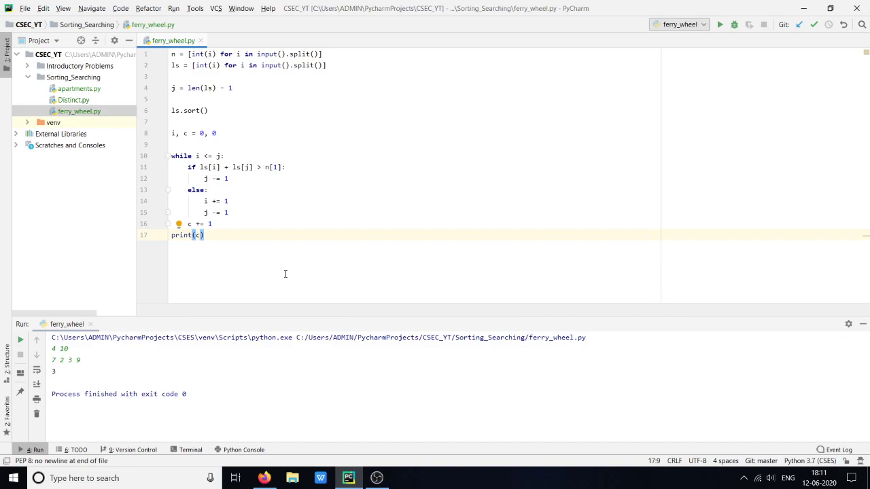
{"action": "mouse_move", "coordinate": [346, 399]}
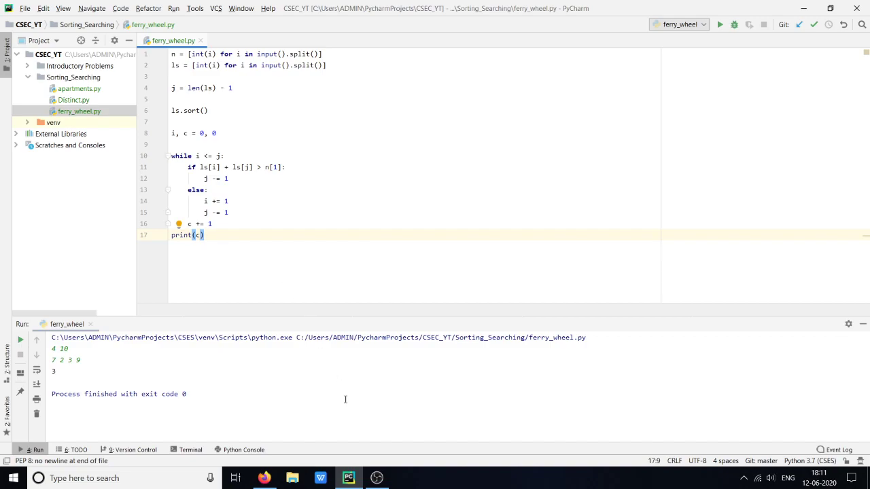